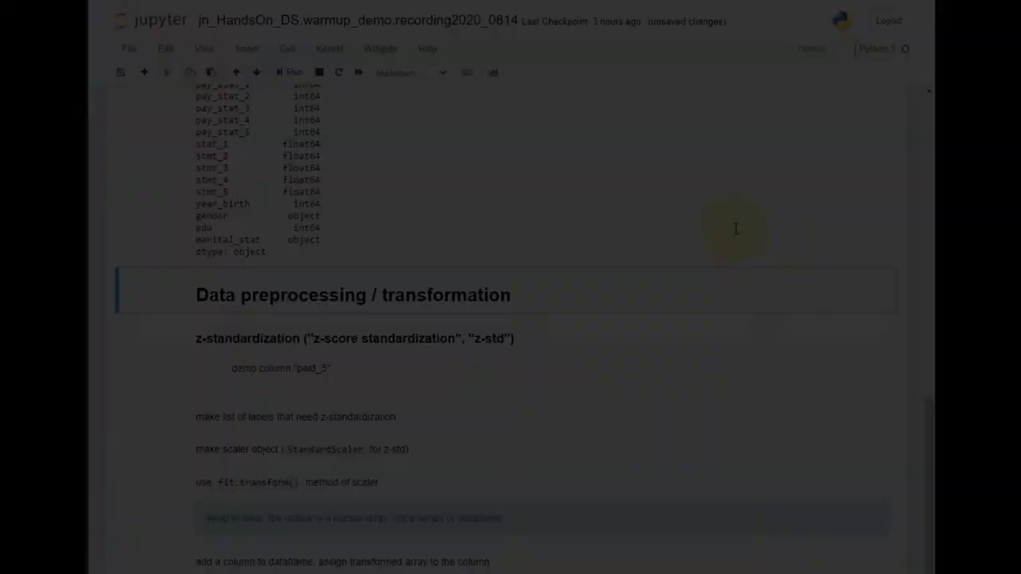
Scroll down to the z-standardization cells for paid_5.
{"action": "scroll", "scroll_direction": "down", "scroll_amount": 3}
{"action": "type", "text": "z_paid_5 = z_scaler.fit_transform(df_default[cols_zstd])"}
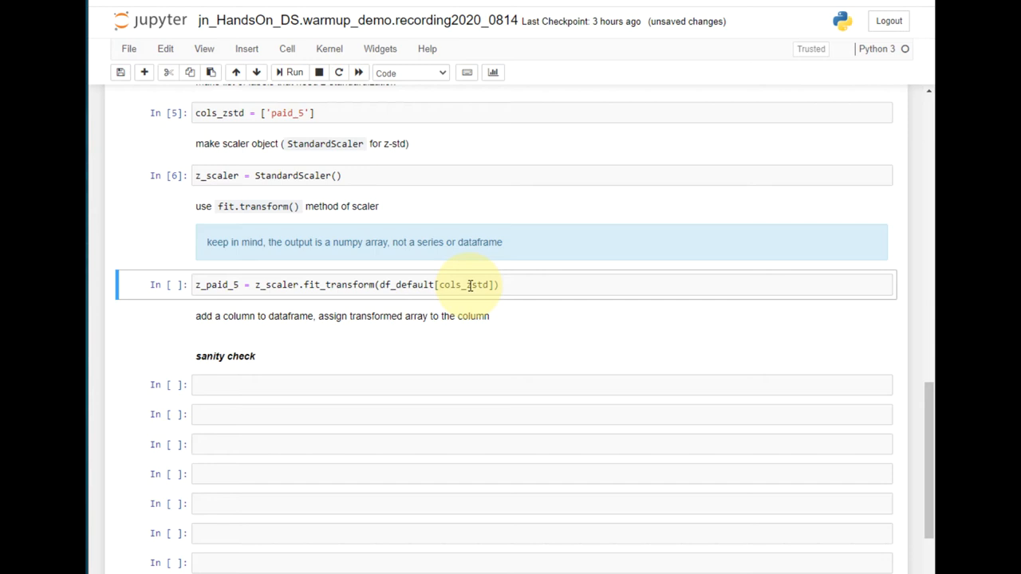
{"action": "mouse_move", "coordinate": [378, 284]}
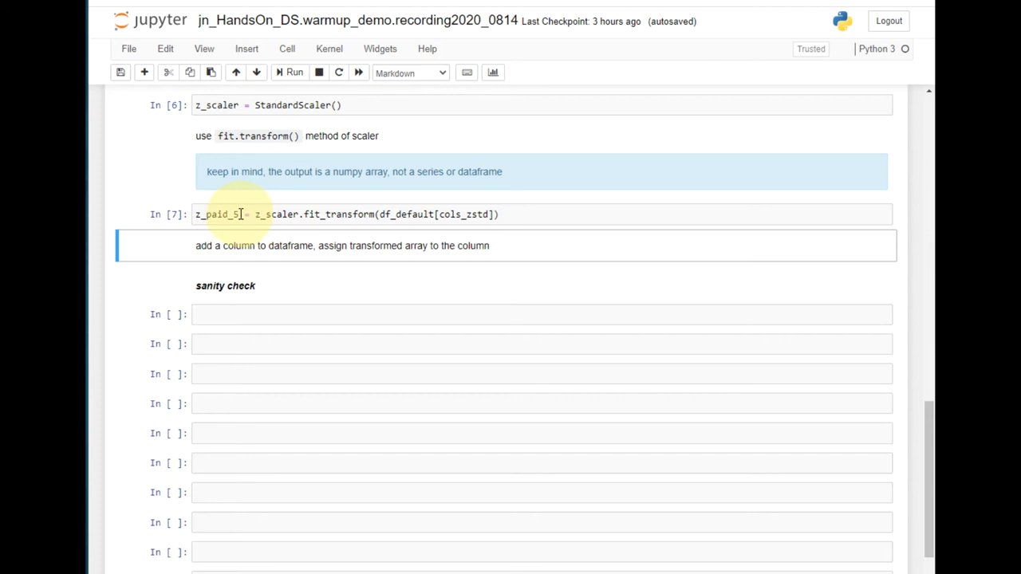
{"action": "mouse_move", "coordinate": [564, 253]}
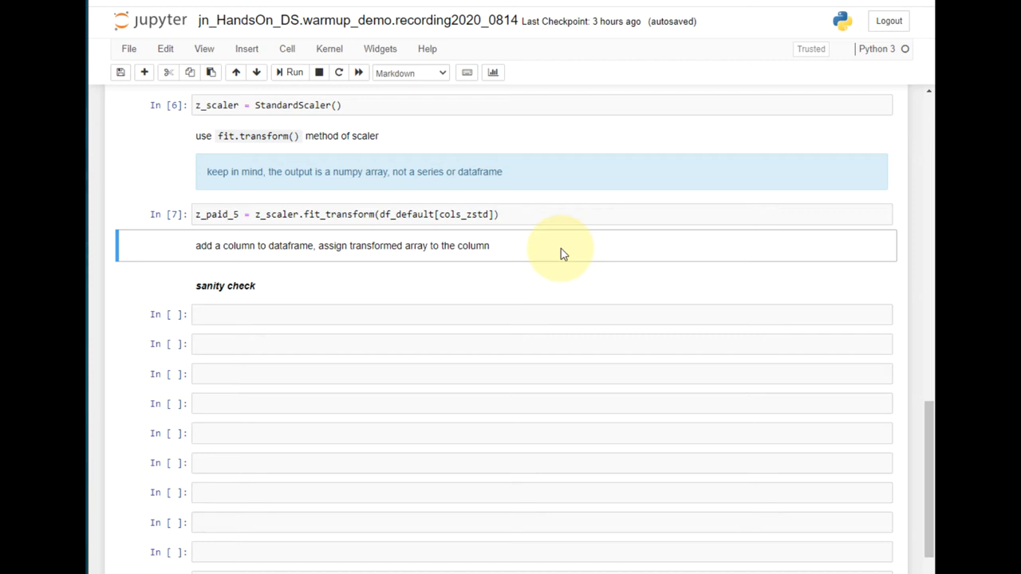
Enter df_default['z_paid_5'] = z_paid_5 in a new code cell.
{"action": "type", "text": "df_default['z_paid_5'] = z_paid_5"}
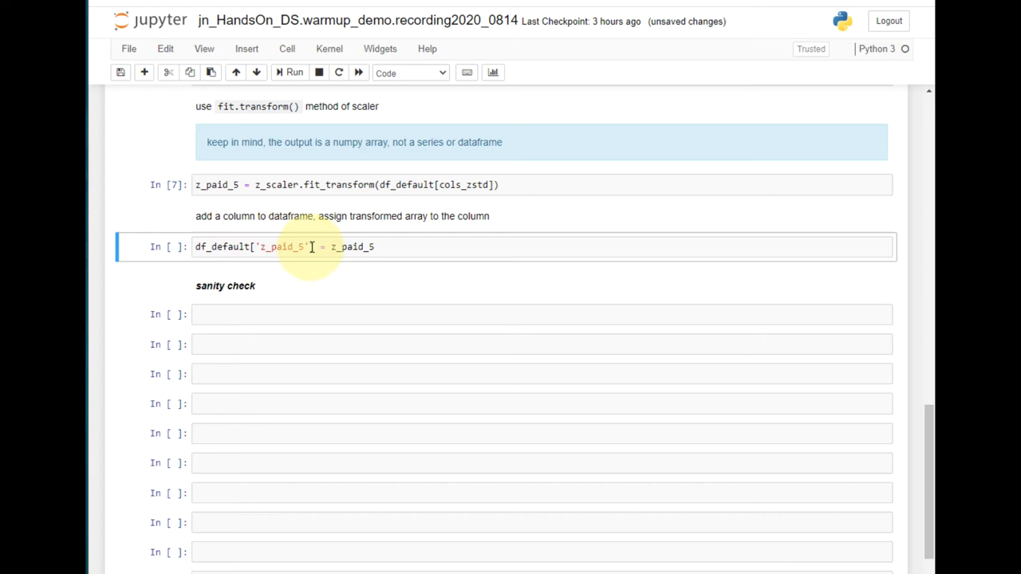
{"action": "mouse_move", "coordinate": [285, 247]}
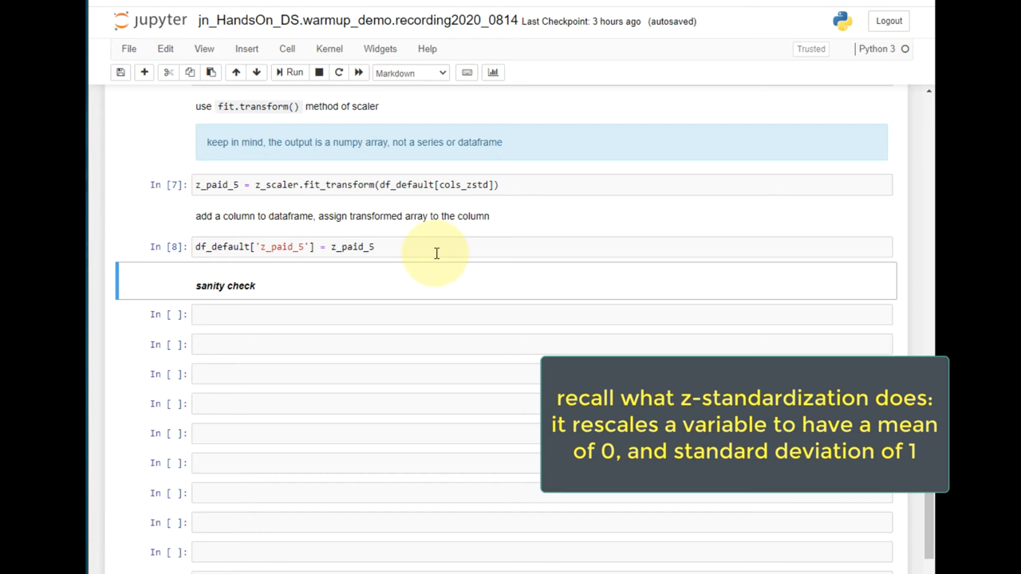
Enter df_default['z_paid_5'].describe().round(3) under the sanity check heading.
{"action": "type", "text": "df_default['z_paid_5'].describe().round(3)"}
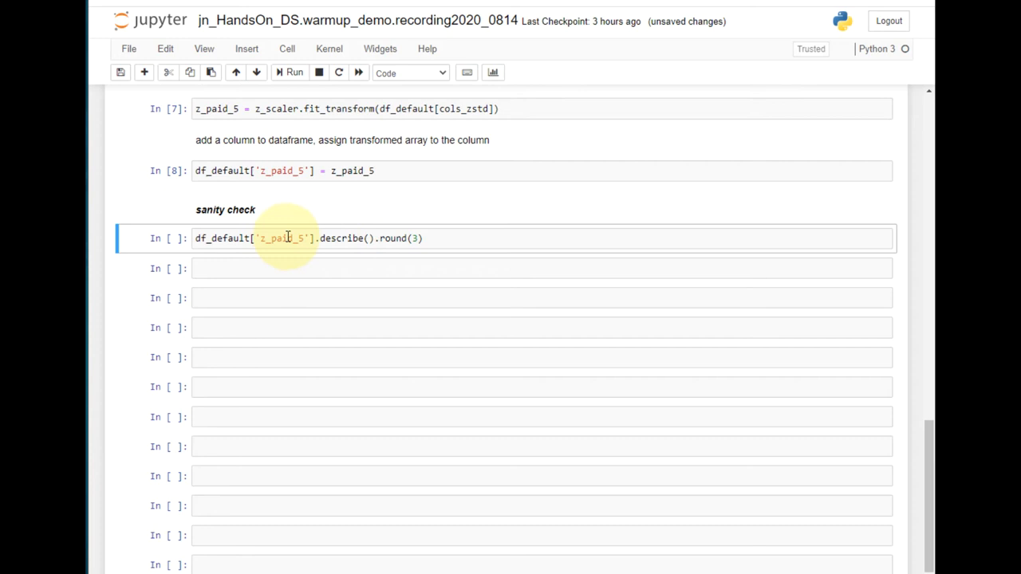
{"action": "left_click", "coordinate": [437, 238]}
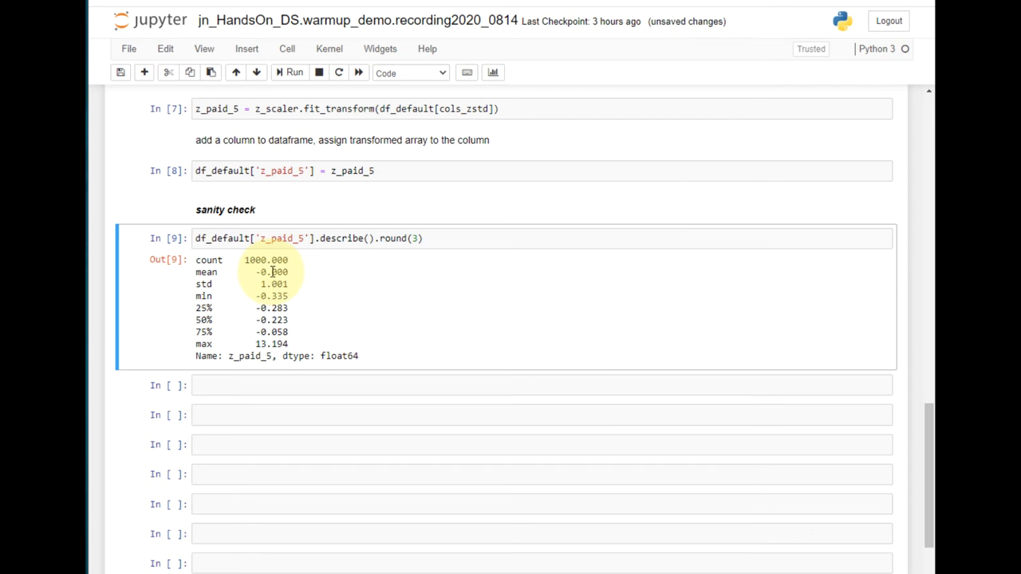
{"action": "mouse_move", "coordinate": [347, 277]}
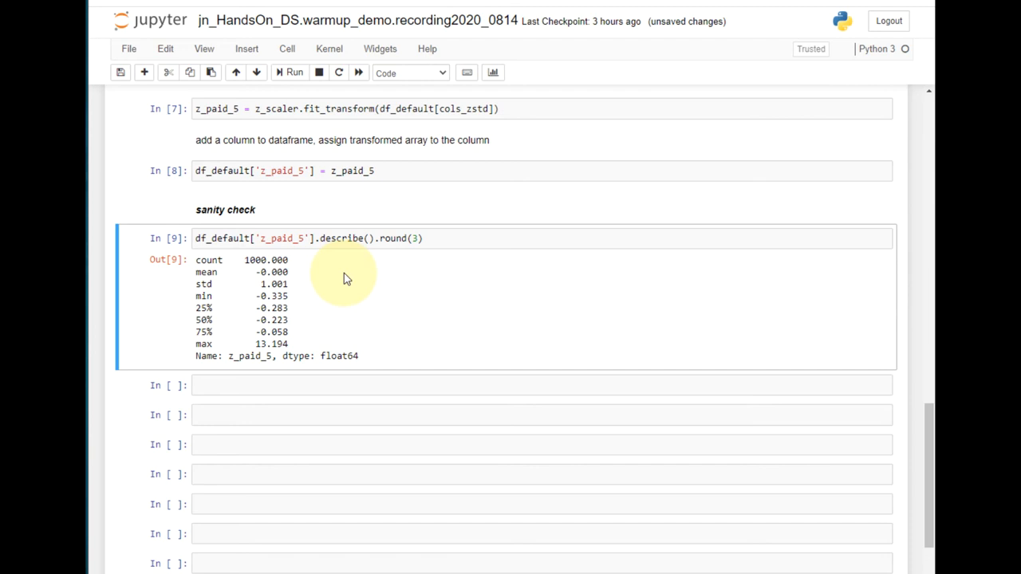
{"action": "mouse_move", "coordinate": [260, 284]}
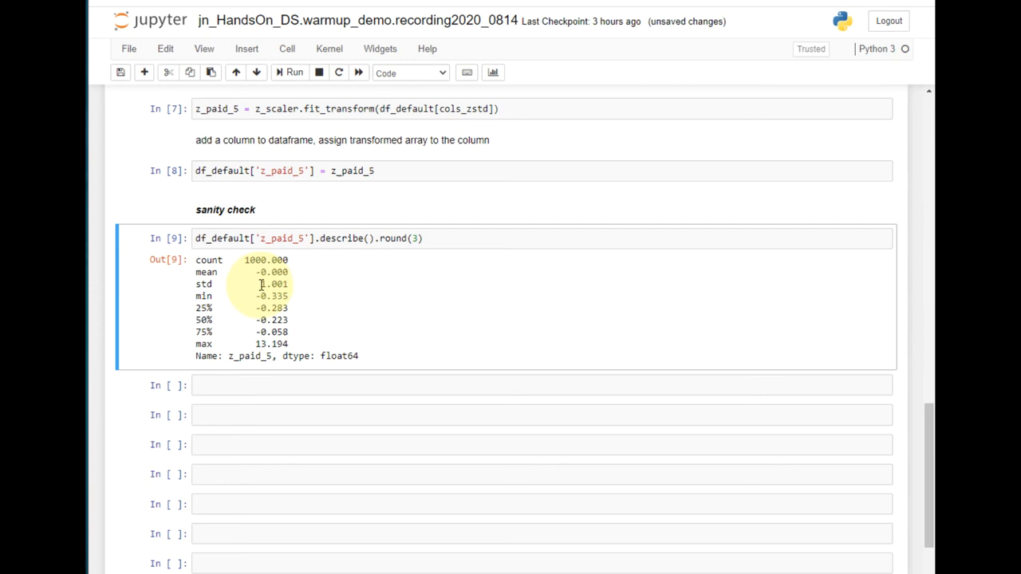
{"action": "mouse_move", "coordinate": [502, 319]}
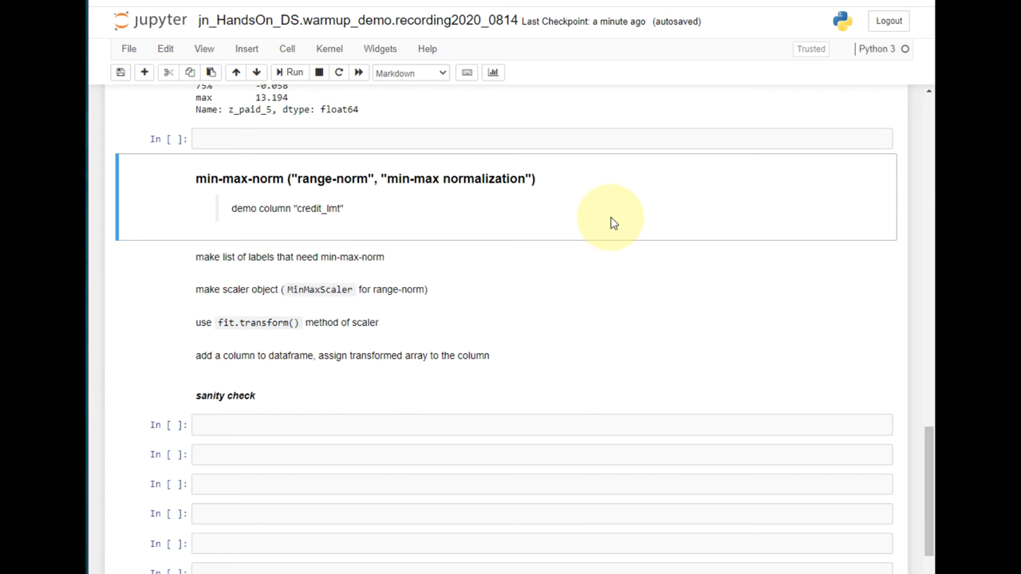
Enter cols_mmn = ['credit_lmt'] in the min-max-norm section.
{"action": "type", "text": "cols_mmn = ['credit_lmt']"}
{"action": "type", "text": "mmn_scaler = MinMaxScaler()"}
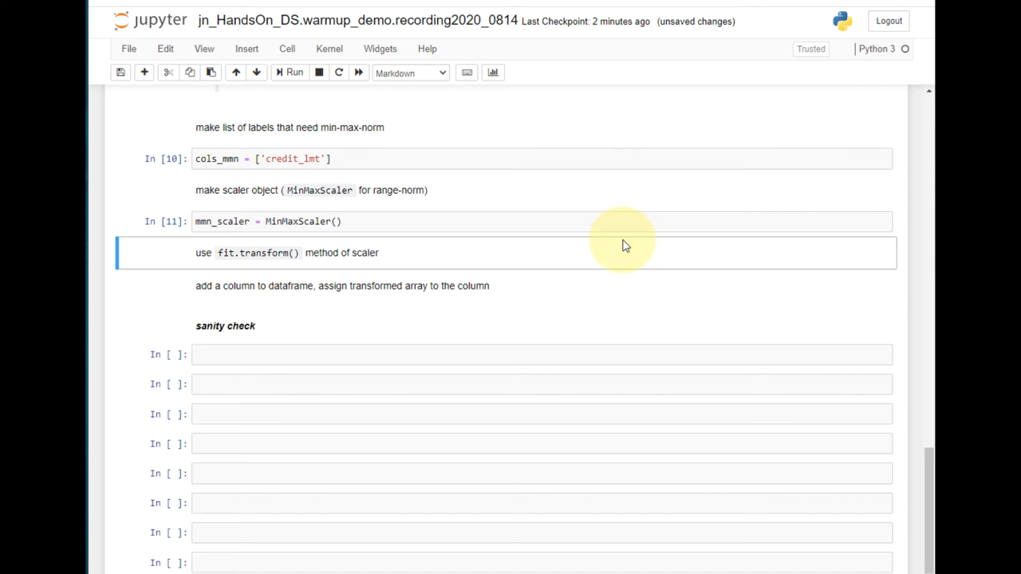
Run the mmn_scaler fit-transform of df_default[cols_mmn] into mmn_credit_lmt.
{"action": "scroll", "scroll_direction": "down", "scroll_amount": 3}
{"action": "type", "text": "mmn_credit_lmt = mmn_scaler.fit_transform(df_default[cols_mmn])"}
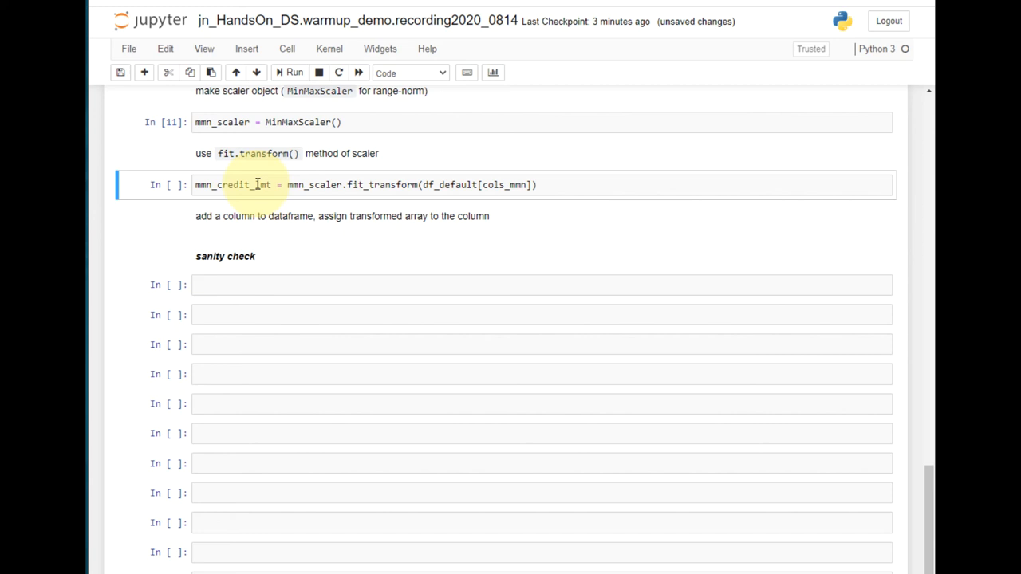
{"action": "key", "text": "Shift+Enter"}
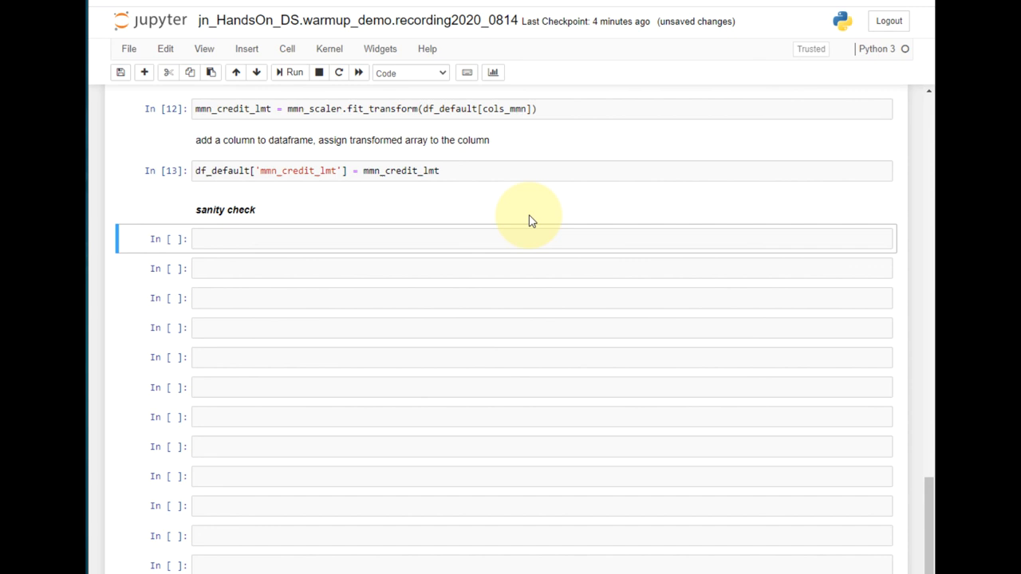
Enter df_default['mmn_credit_lmt'].describe().round(3) in the sanity check cell.
{"action": "type", "text": "df_default['mmn_credit_lmt'].describe().round(3)"}
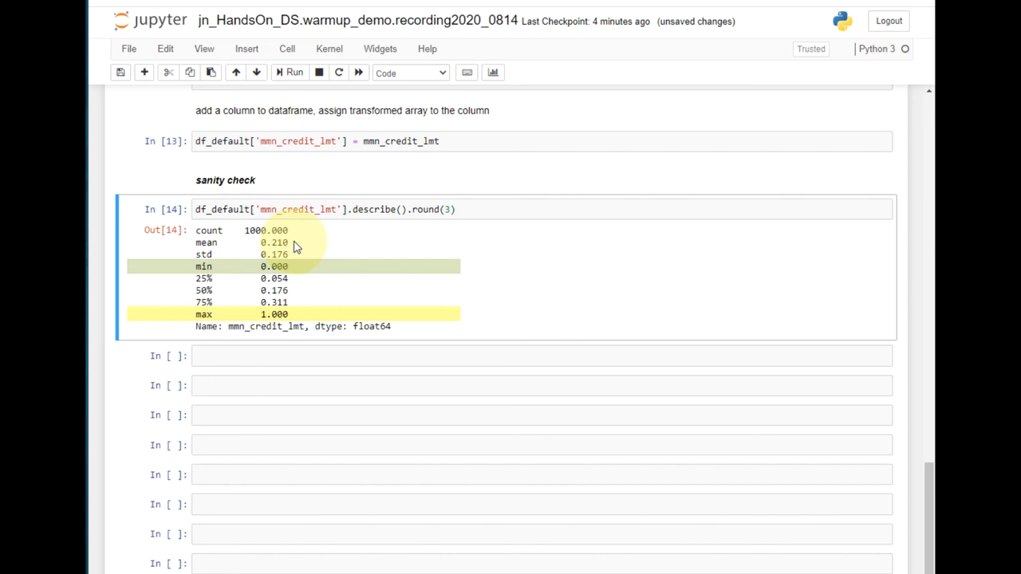
{"action": "mouse_move", "coordinate": [296, 273]}
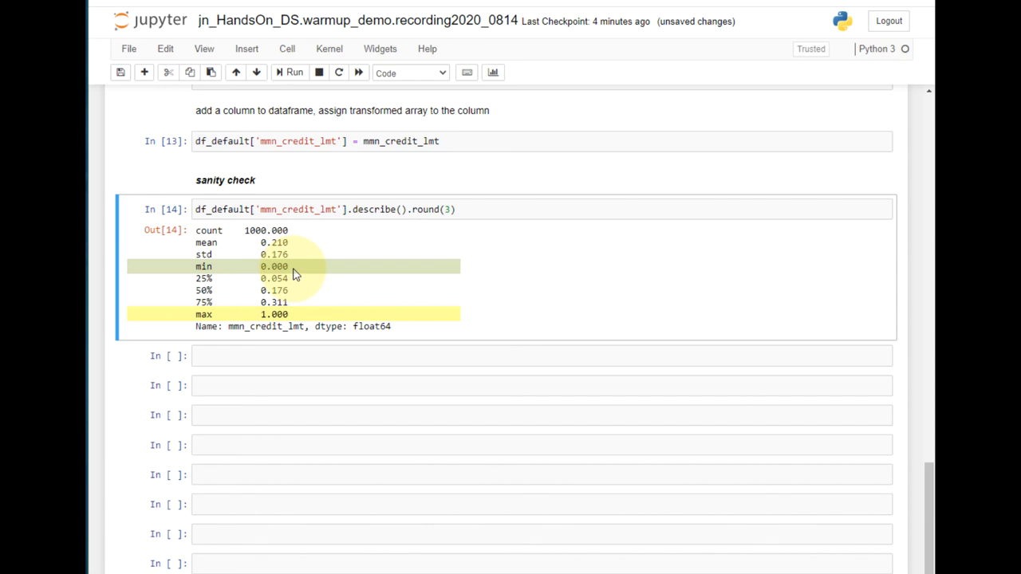